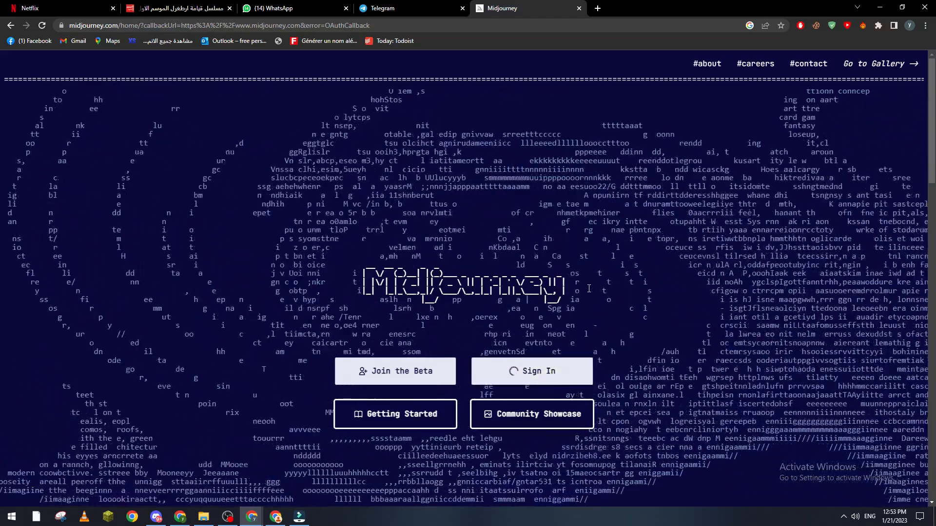
# - Join the Midjourney beta and continue into Discord in the browser
pyautogui.click(531, 370)
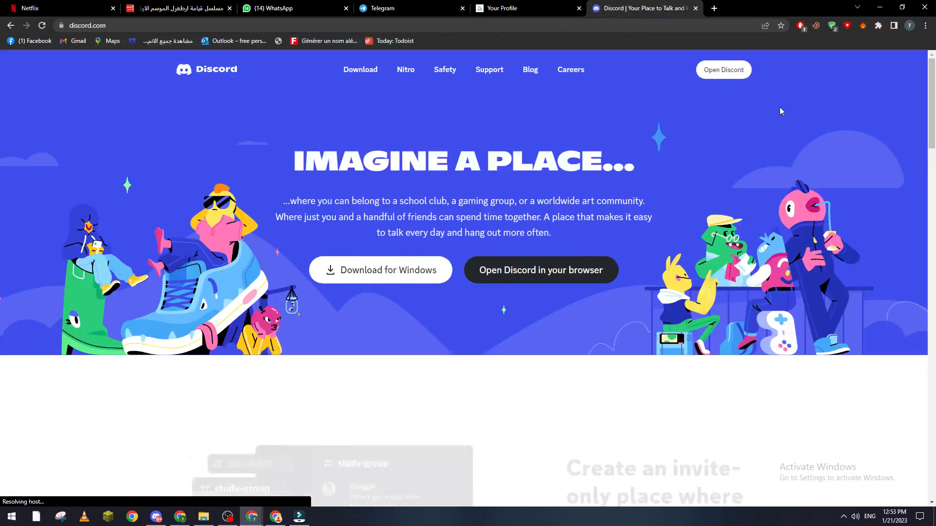
pyautogui.click(539, 269)
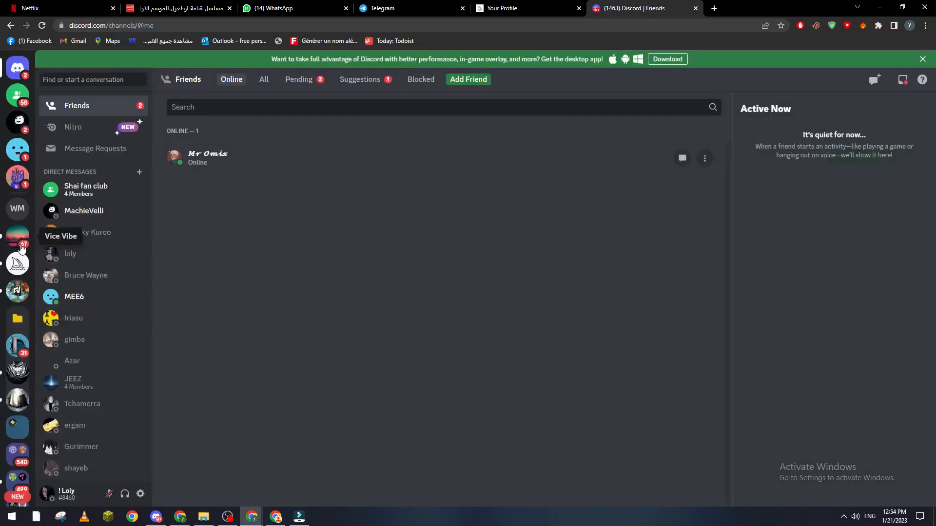
# - Enter the Midjourney server's newbies-111 channel and scroll through recent bot-generated grids
pyautogui.click(17, 234)
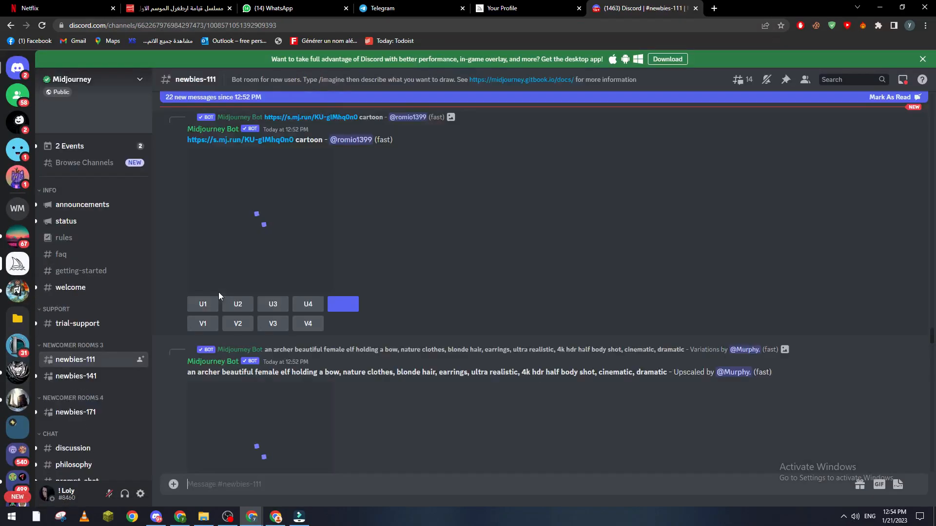
pyautogui.scroll(-3)
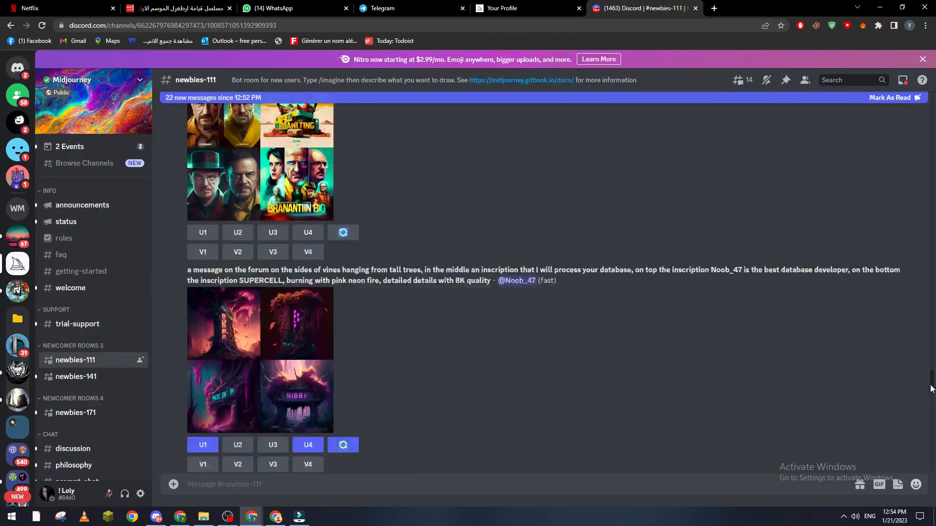
pyautogui.scroll(-3)
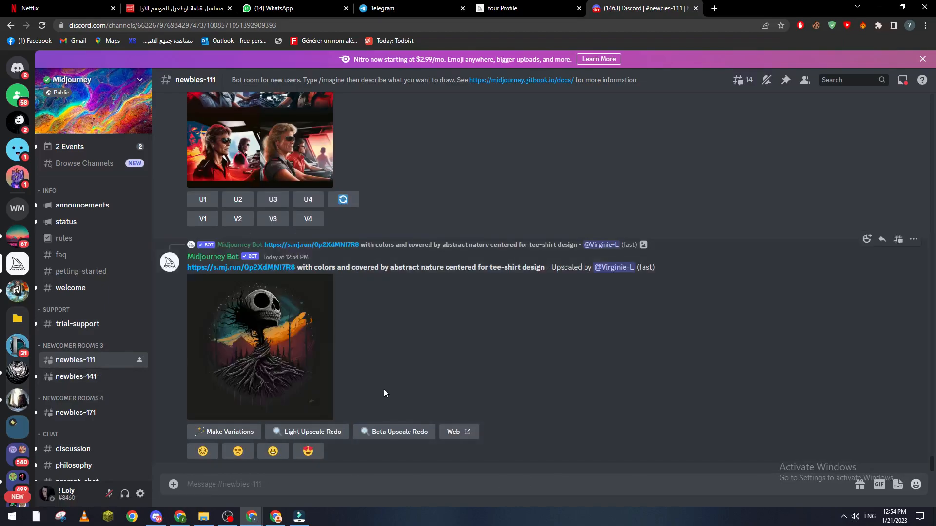
# - Post a /imagine prompt for coffee business Instagram ads in detailed, enhanced 8K quality
pyautogui.write('/imagine prompt')
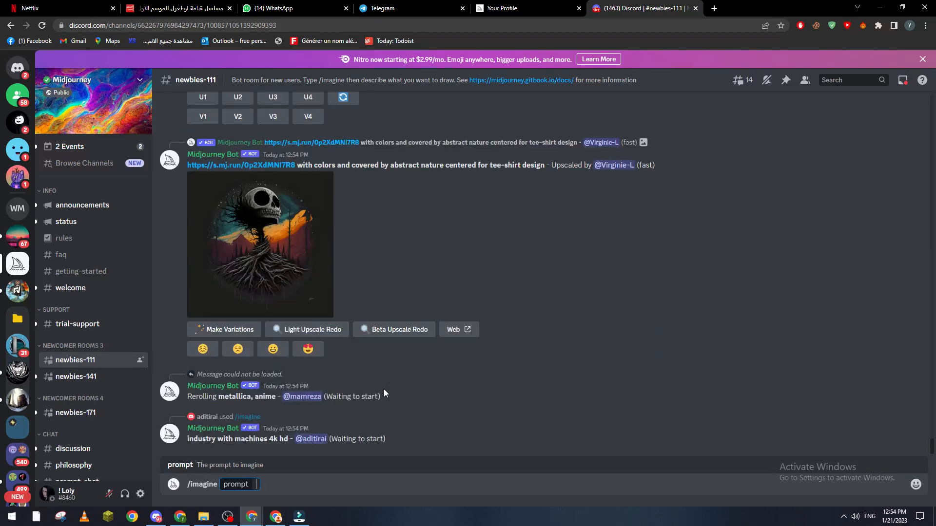
pyautogui.write('coffe buisness ads for instagr')
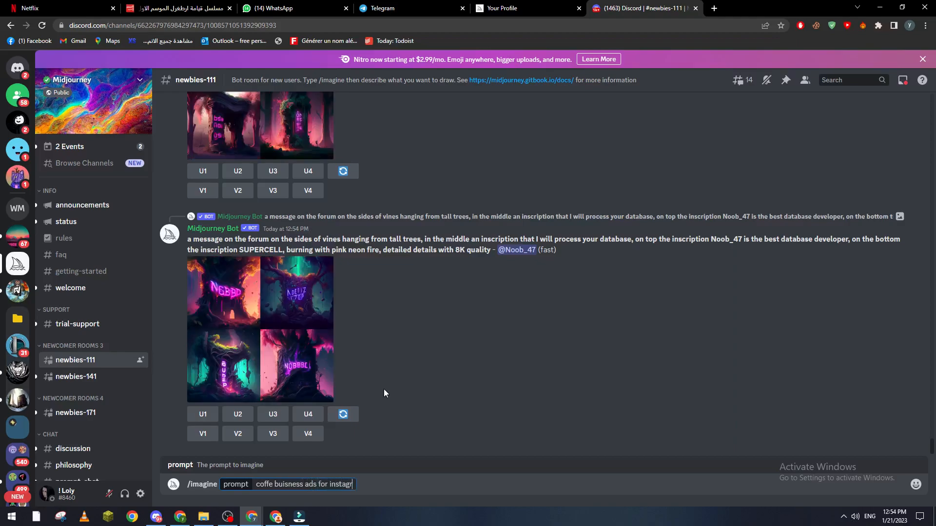
pyautogui.scroll(-3)
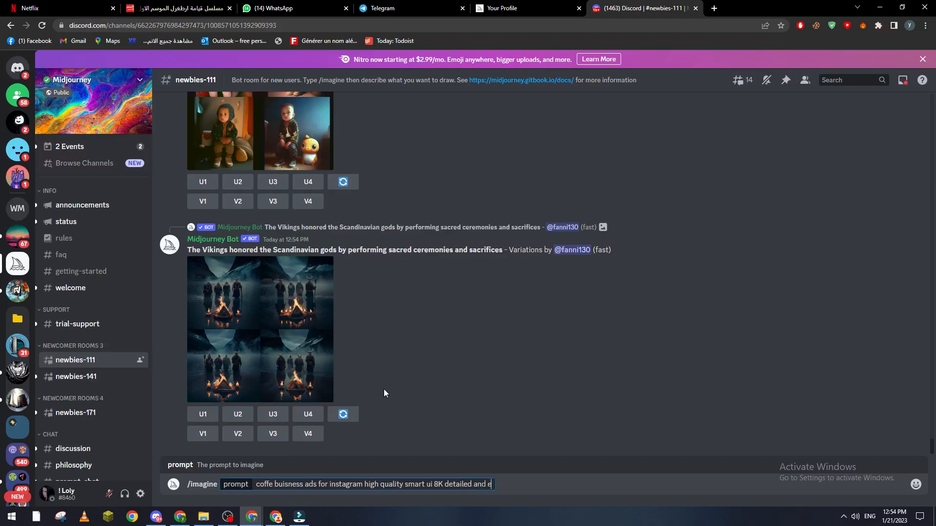
pyautogui.write('nhanced quality')
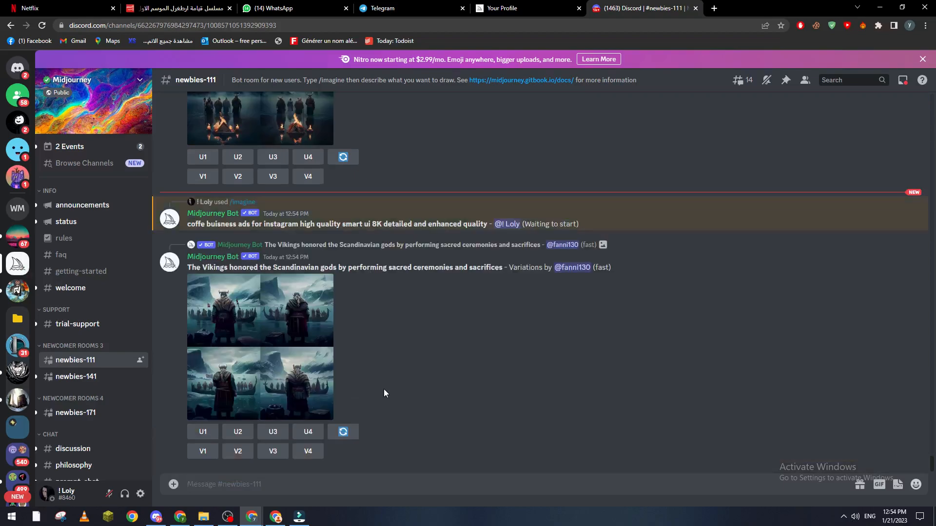
# - Scroll the channel to watch the coffee ad grid render to 62%
pyautogui.scroll(-3)
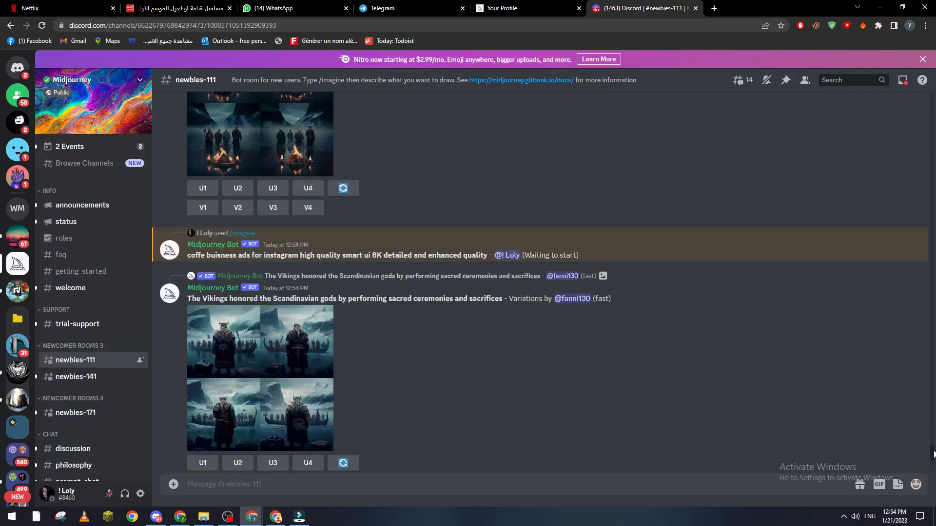
pyautogui.scroll(3)
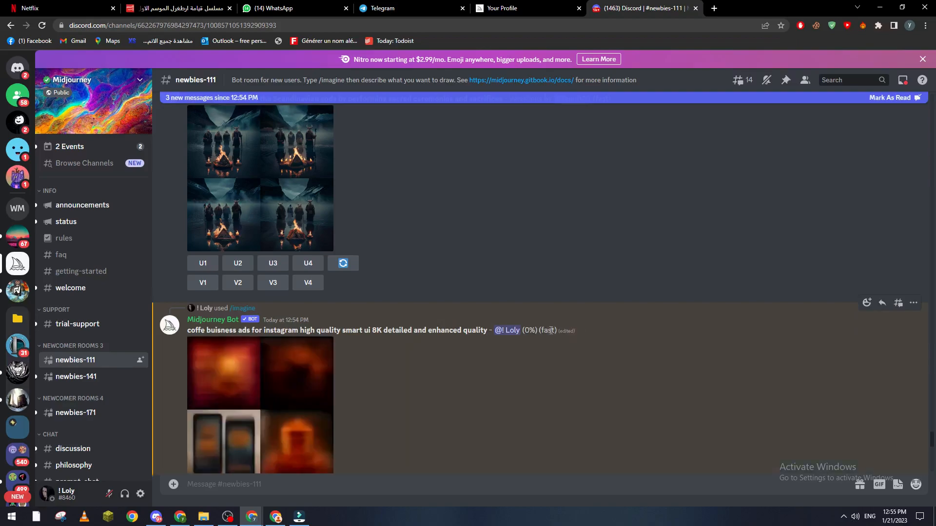
pyautogui.scroll(-3)
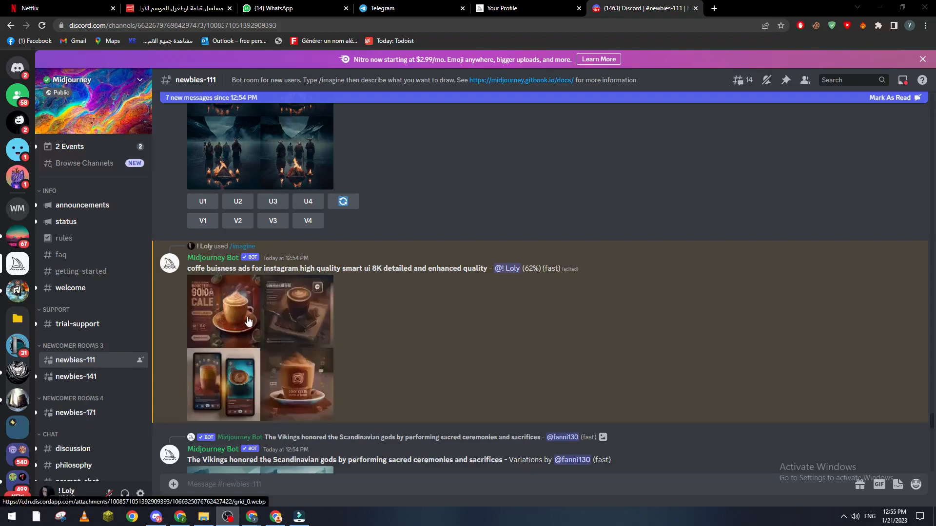
pyautogui.moveTo(297, 333)
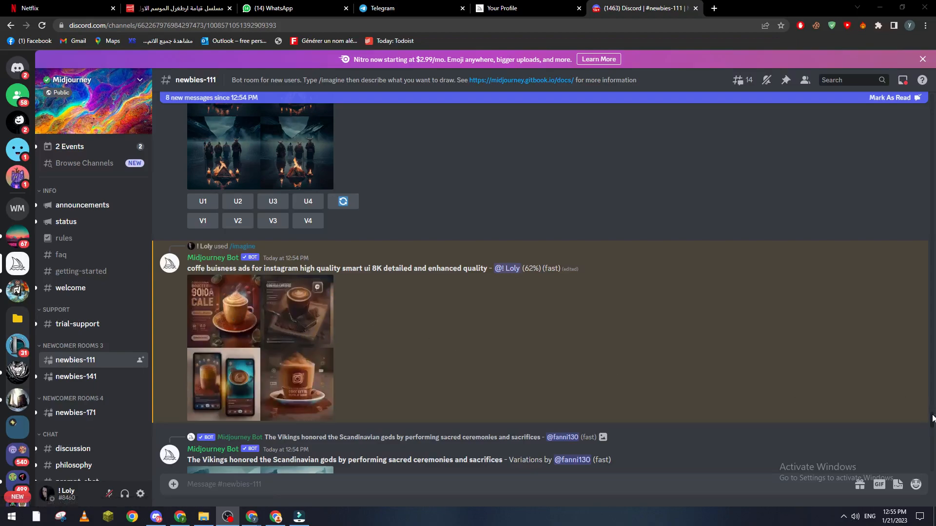
# - Scroll down to the completed coffee ad grid with its U1–U4 and V1–V4 buttons
pyautogui.scroll(-3)
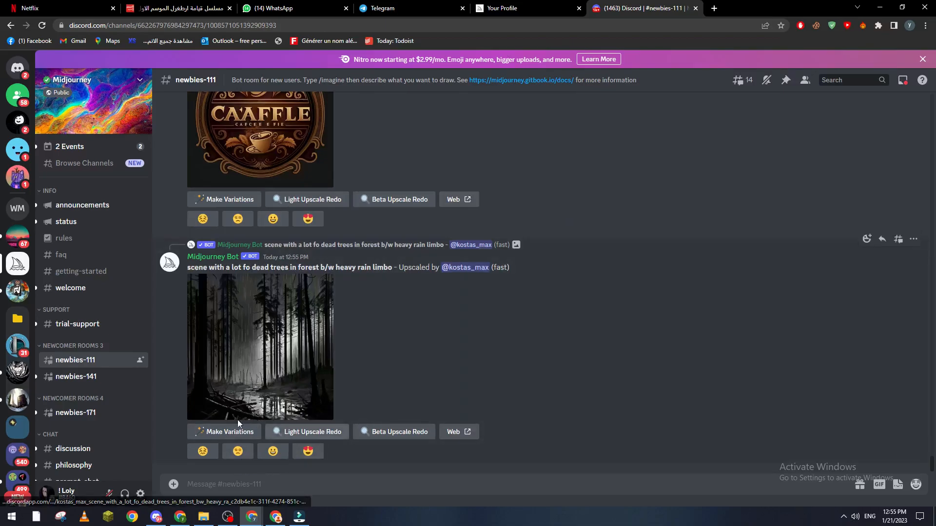
pyautogui.scroll(-3)
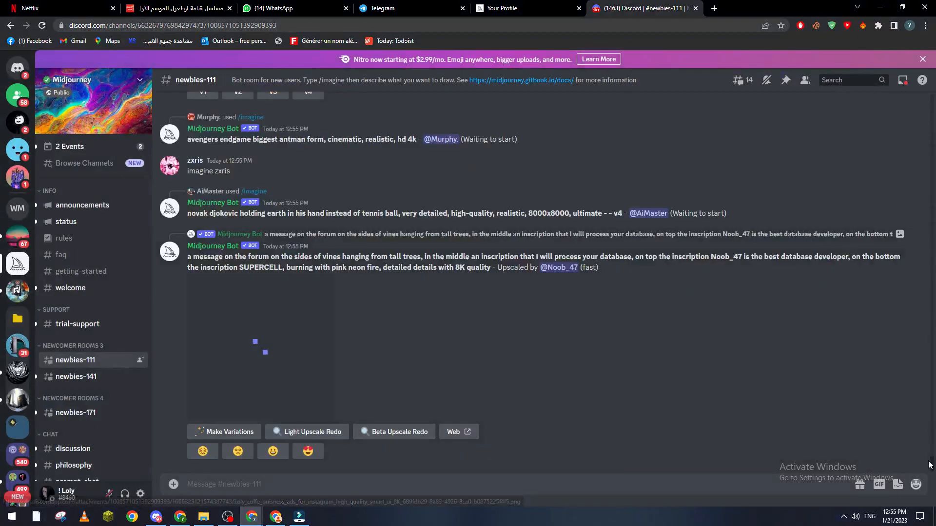
pyautogui.scroll(-3)
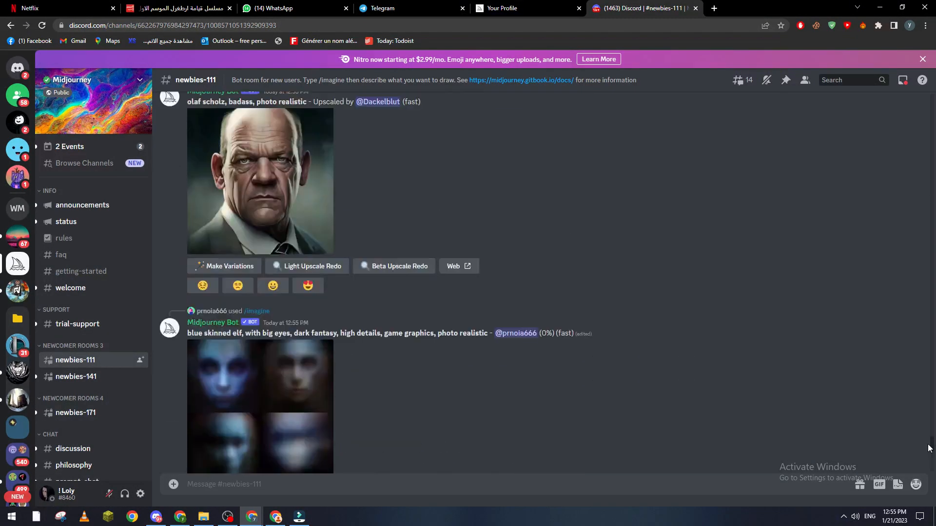
pyautogui.scroll(-3)
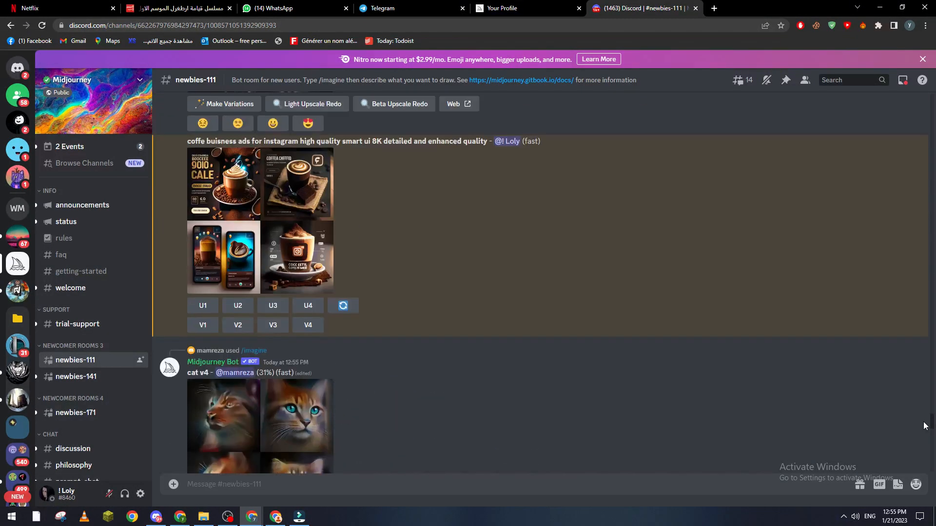